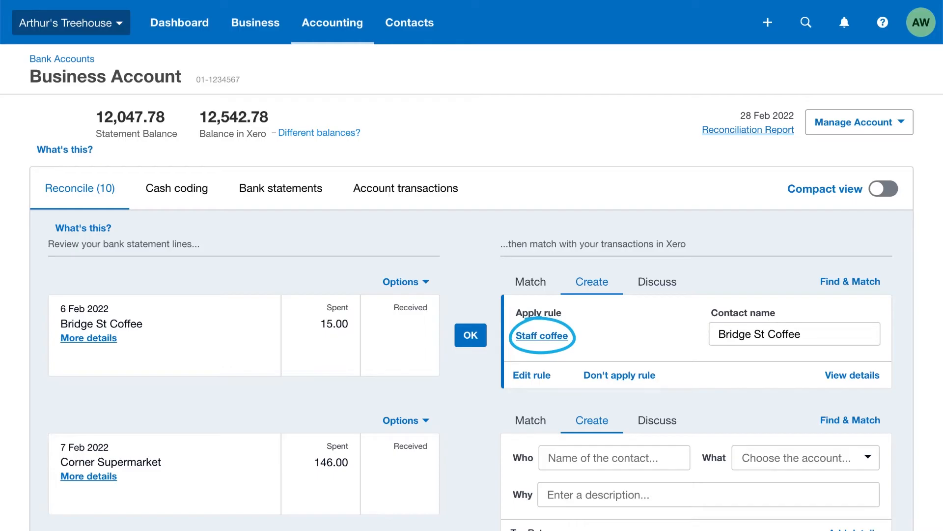
{"action": "mouse_move", "coordinate": [470, 263]}
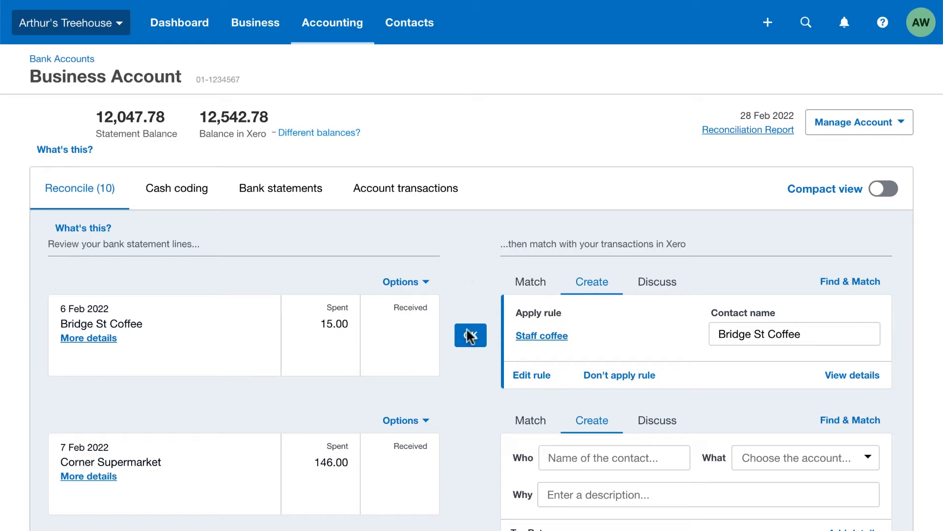
Step: Reconcile the 15.00 Bridge St Coffee line using the Staff coffee rule
{"action": "left_click", "coordinate": [470, 336]}
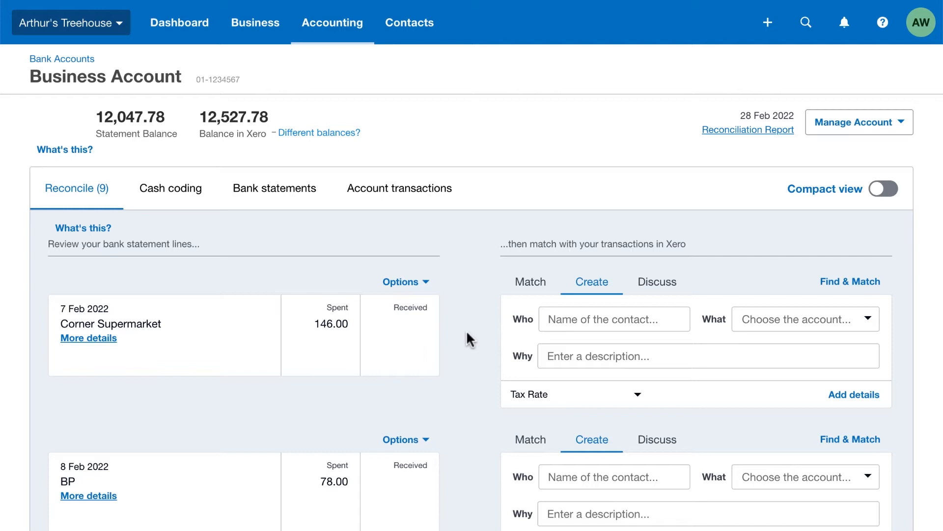
{"action": "mouse_move", "coordinate": [402, 183]}
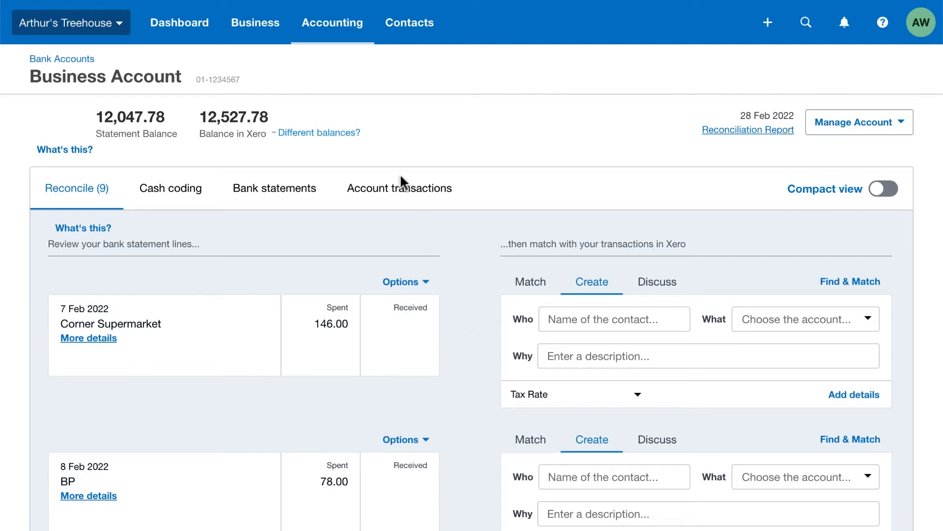
Step: Go to the Bank Rules list via Accounting > Bank accounts
{"action": "left_click", "coordinate": [332, 22]}
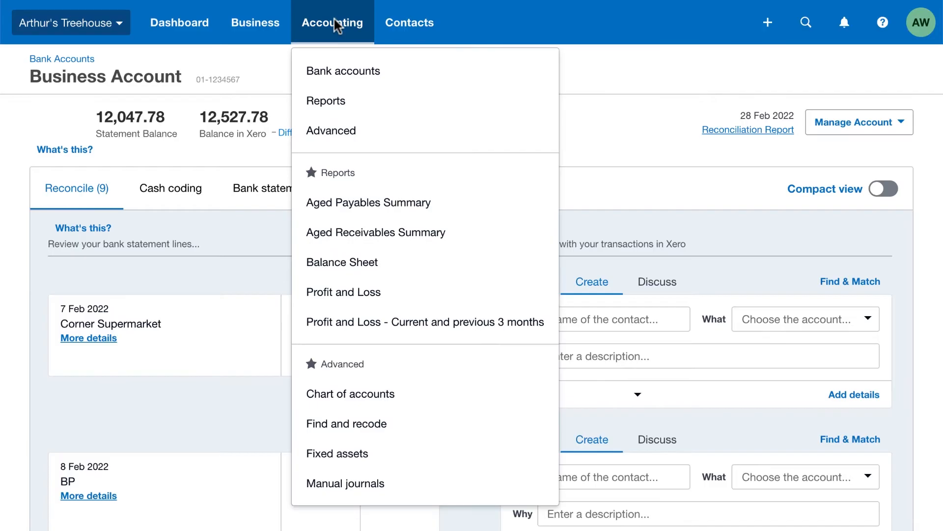
{"action": "left_click", "coordinate": [342, 70]}
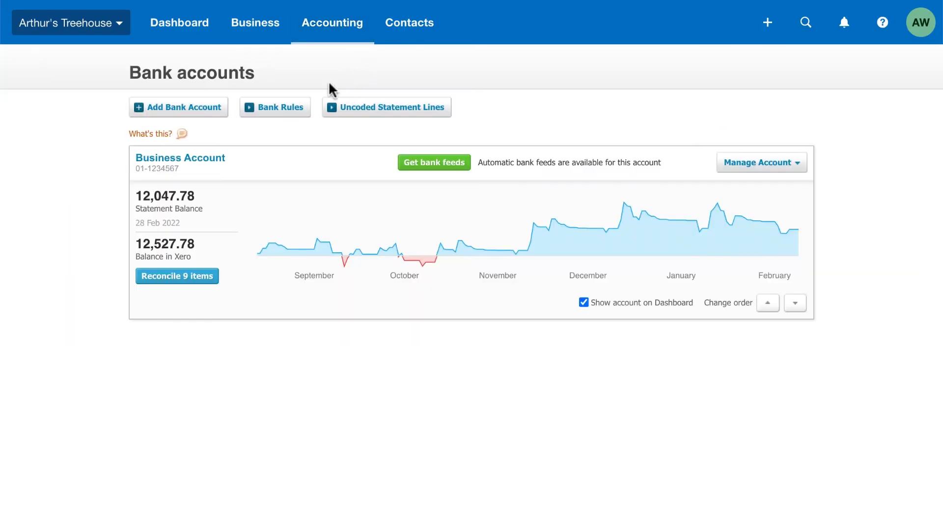
{"action": "left_click", "coordinate": [274, 107]}
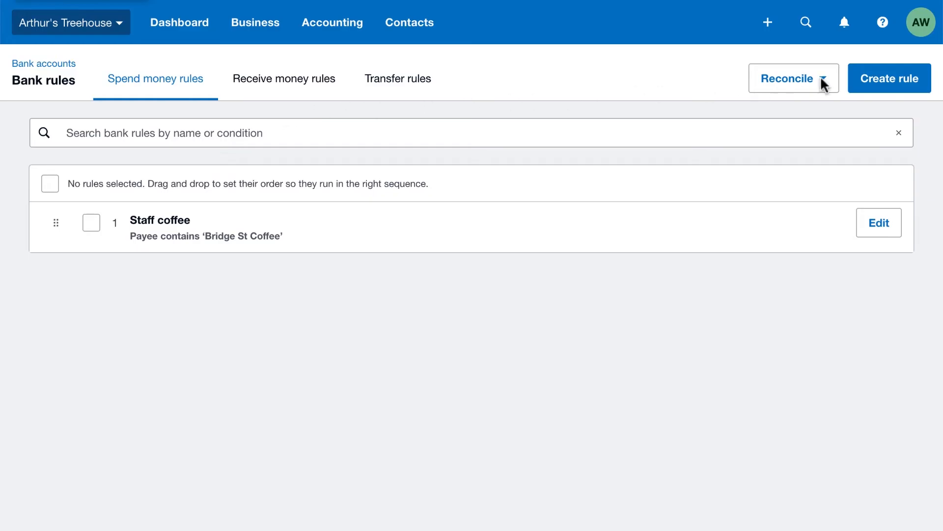
Step: Start a new spend money bank rule and review the blank form
{"action": "left_click", "coordinate": [889, 78]}
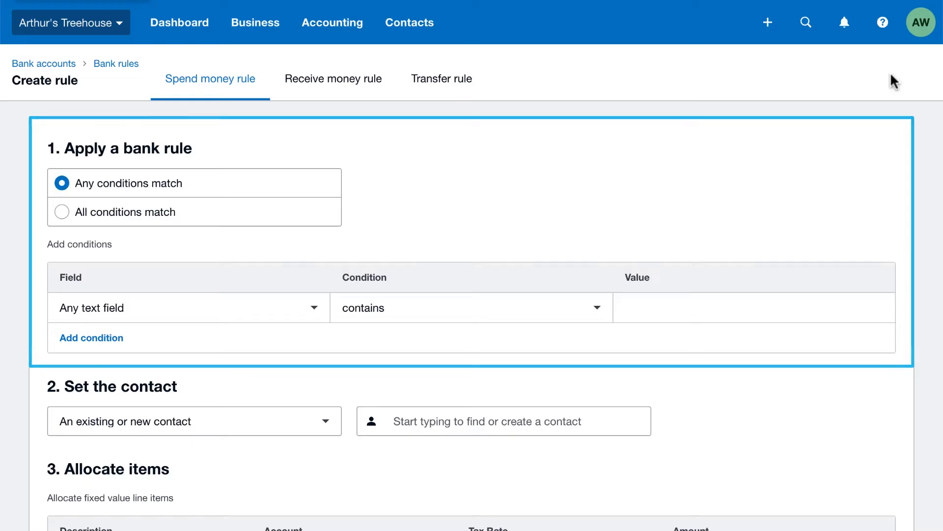
{"action": "scroll", "scroll_direction": "down", "scroll_amount": 3}
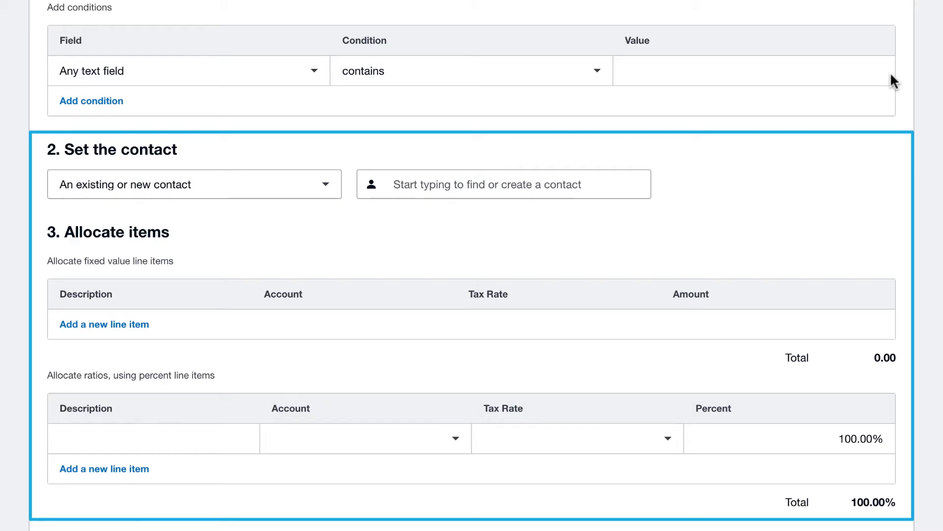
{"action": "scroll", "scroll_direction": "up", "scroll_amount": 3}
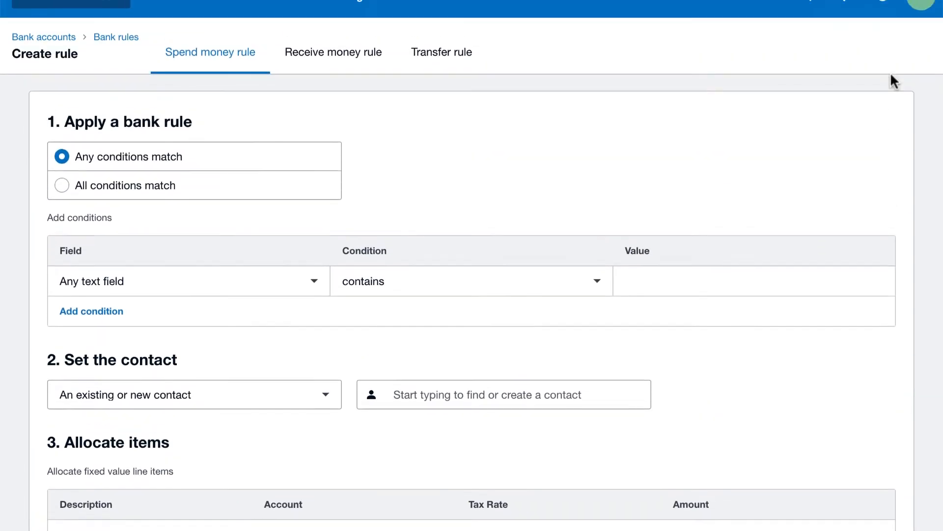
{"action": "scroll", "scroll_direction": "up", "scroll_amount": 3}
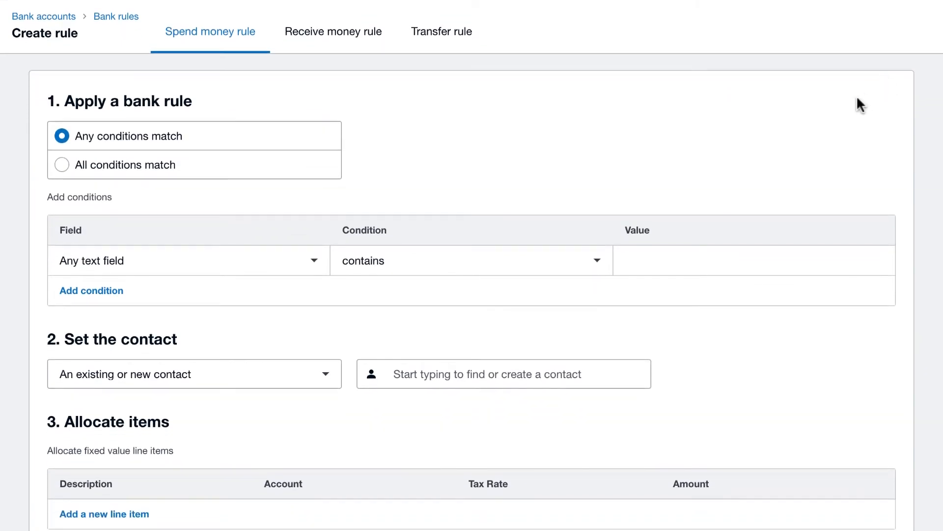
Step: Add the first condition: Any text field contains 'Parking'
{"action": "type", "text": "Parking"}
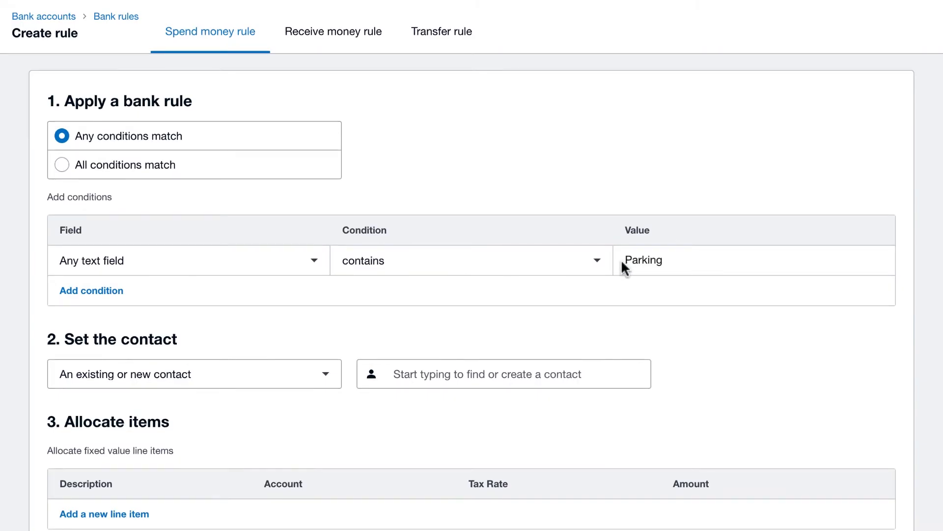
{"action": "left_click", "coordinate": [313, 259]}
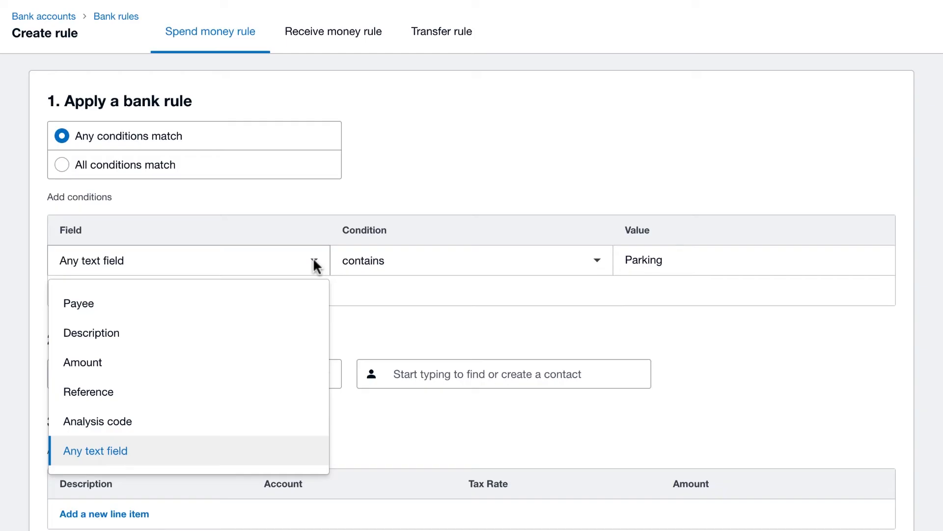
{"action": "mouse_move", "coordinate": [294, 364]}
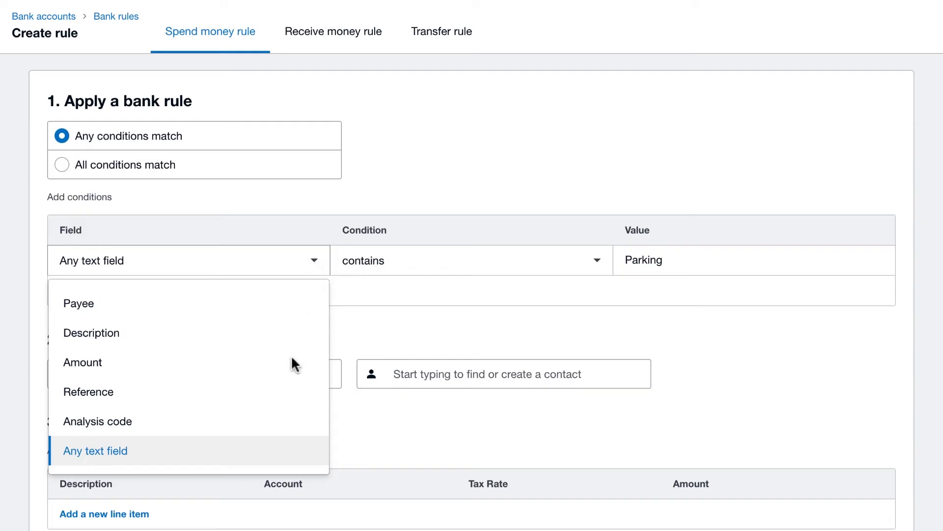
{"action": "left_click", "coordinate": [95, 450]}
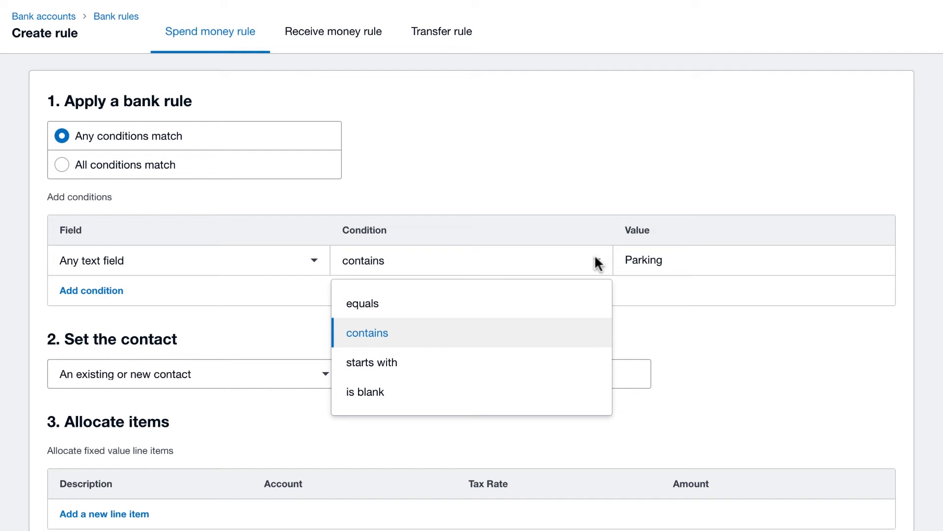
{"action": "left_click", "coordinate": [367, 332]}
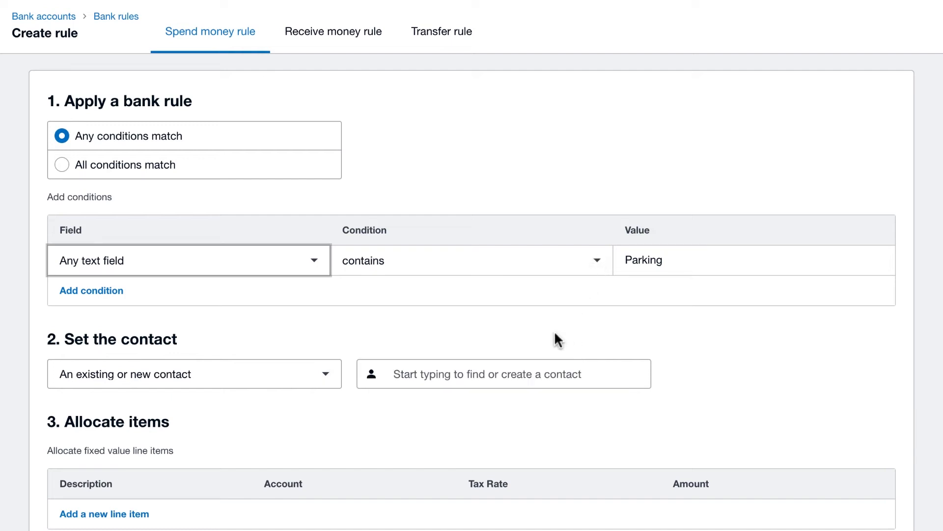
Step: Add conditions for 'City Council' and 'Central Parking', keeping any-condition matching
{"action": "left_click", "coordinate": [92, 291]}
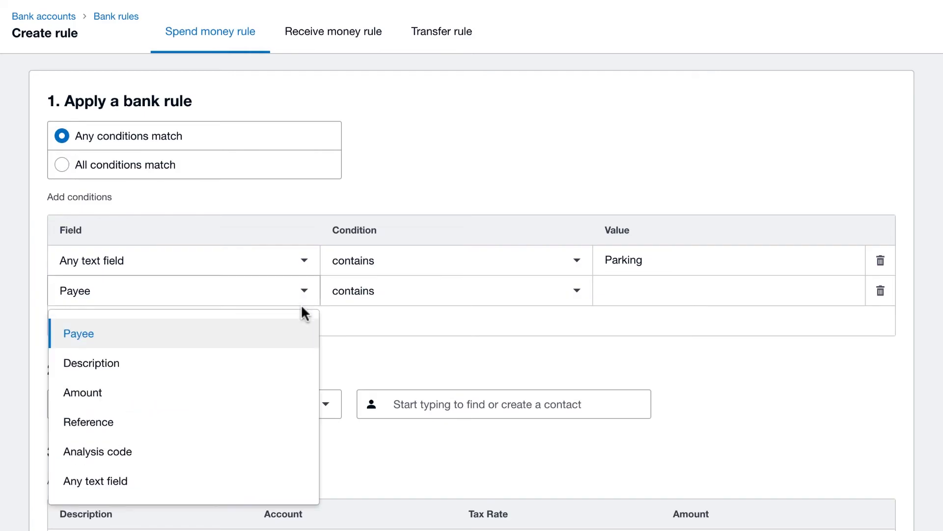
{"action": "left_click", "coordinate": [94, 480]}
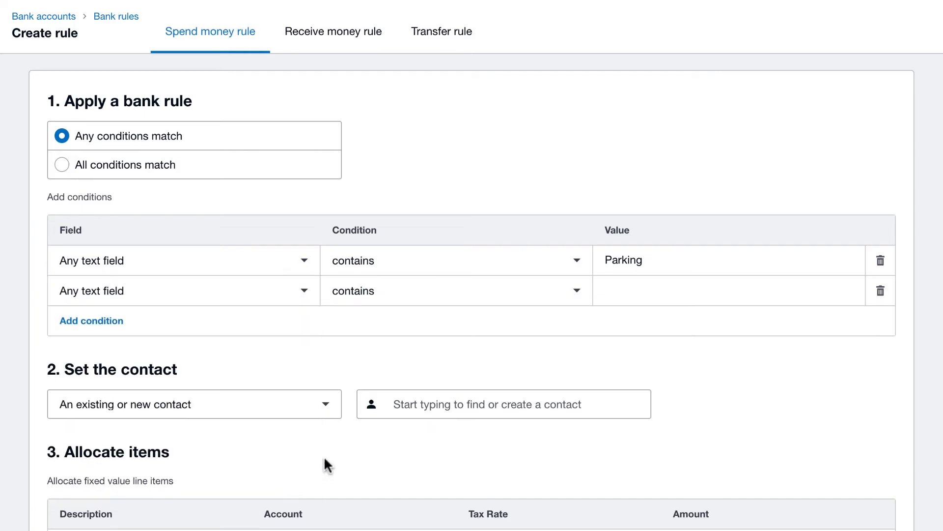
{"action": "type", "text": "City Council"}
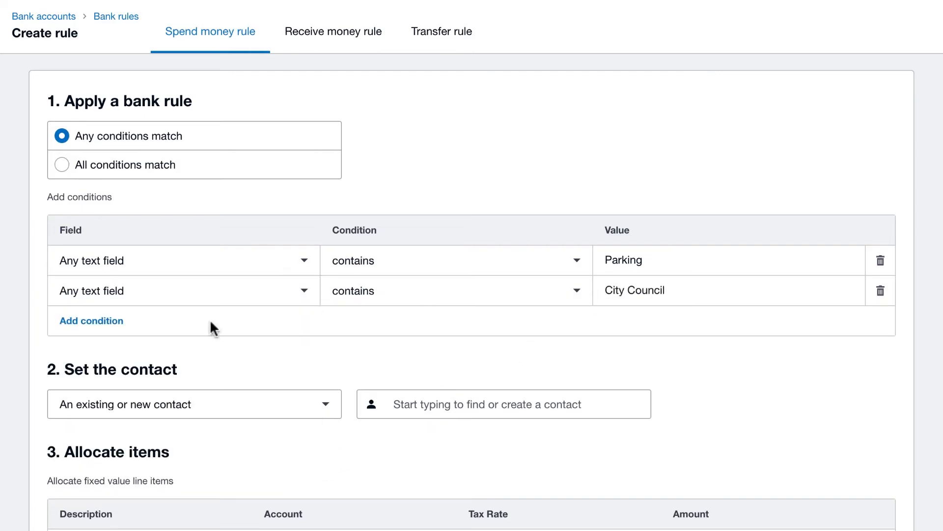
{"action": "left_click", "coordinate": [91, 320]}
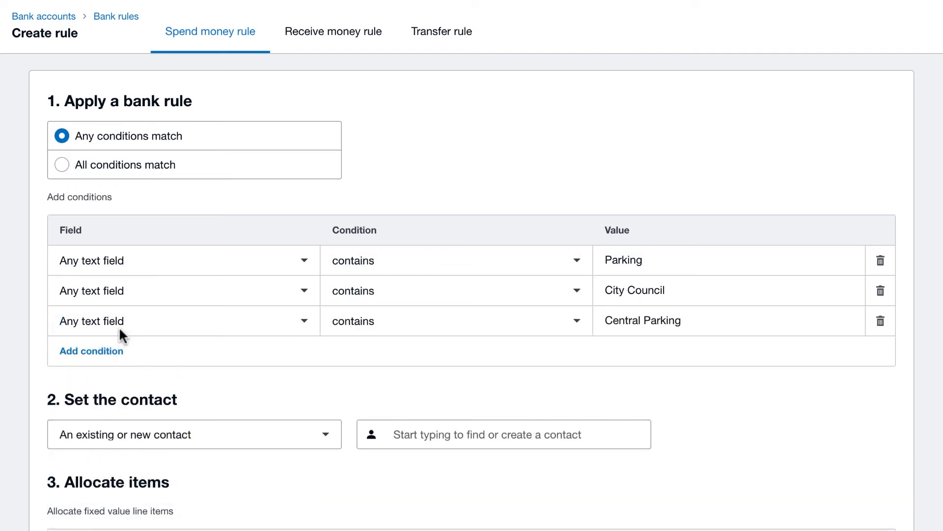
{"action": "left_click", "coordinate": [62, 164]}
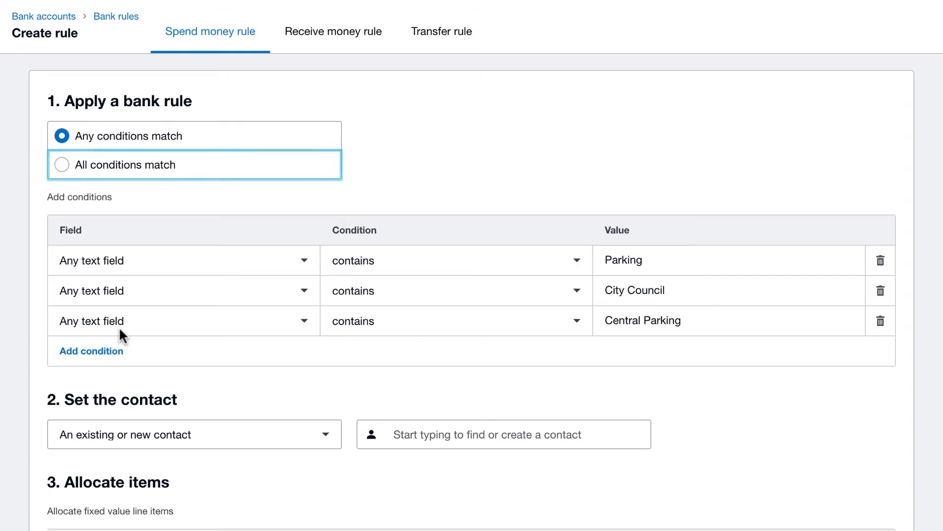
{"action": "left_click", "coordinate": [128, 135]}
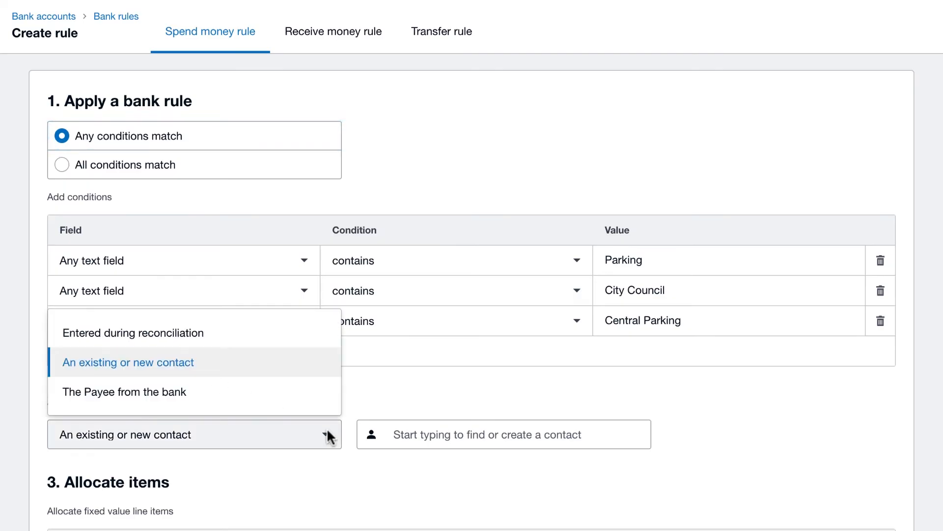
Step: Use bank payee, allocate to 400 Motor Vehicle Expenses, name rule 'Parking', save
{"action": "left_click", "coordinate": [124, 391]}
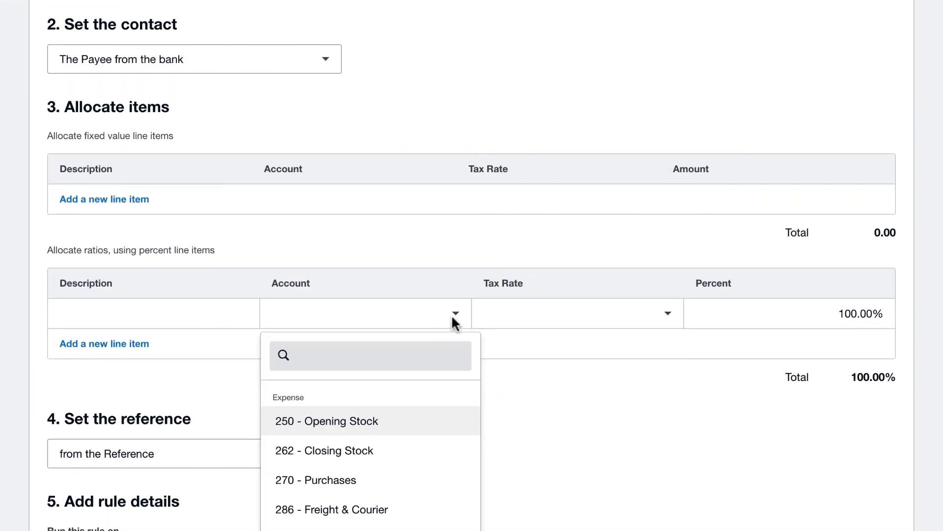
{"action": "type", "text": "mo"}
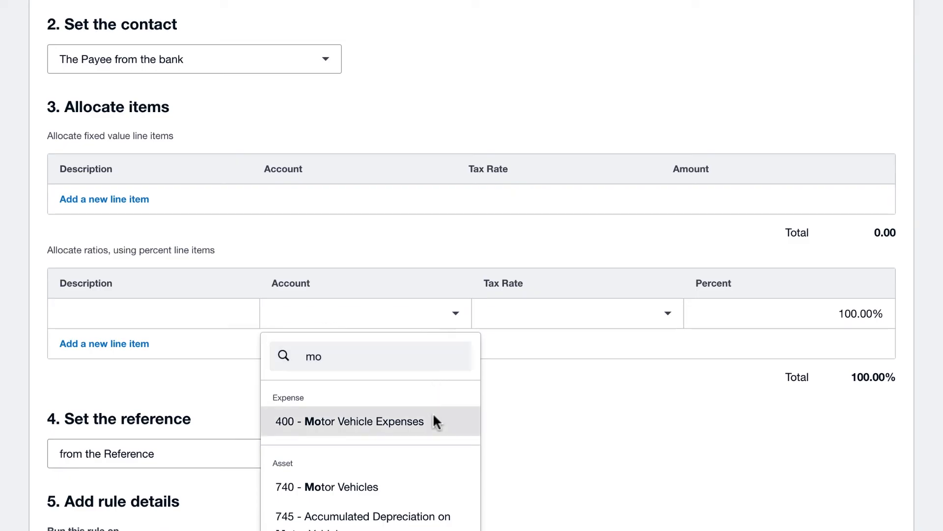
{"action": "left_click", "coordinate": [350, 421]}
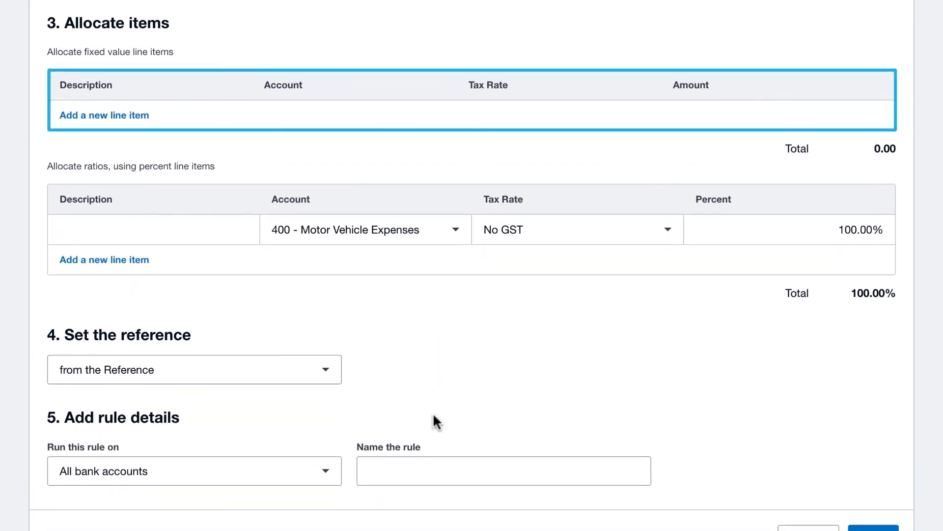
{"action": "left_click", "coordinate": [361, 230]}
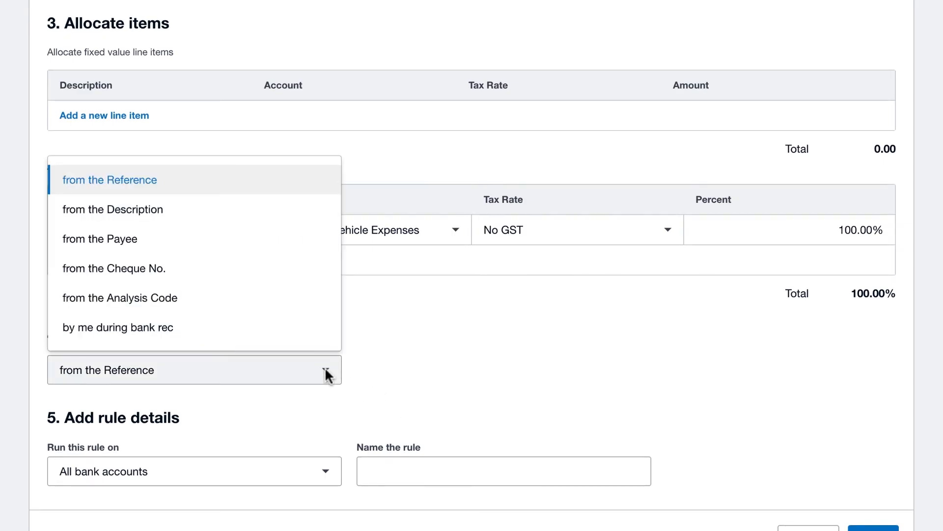
{"action": "mouse_move", "coordinate": [299, 338]}
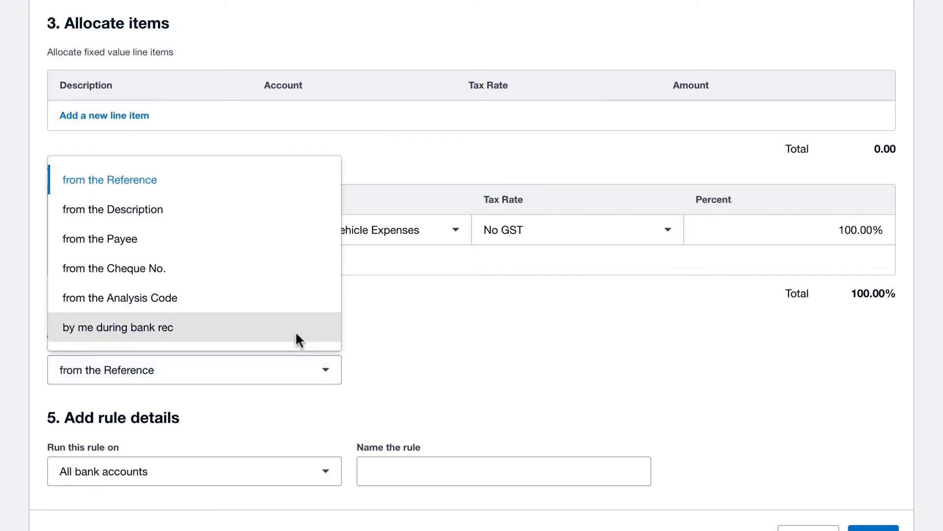
{"action": "left_click", "coordinate": [118, 327]}
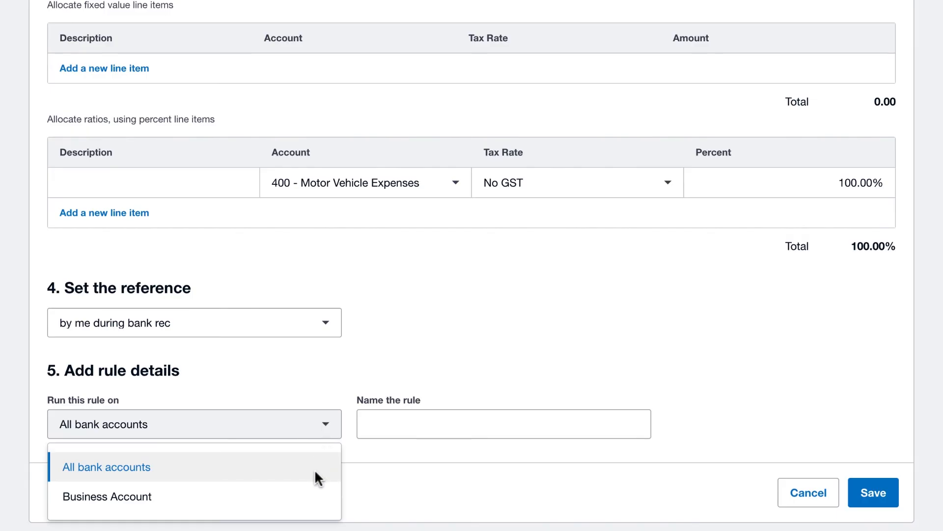
{"action": "type", "text": "Parking"}
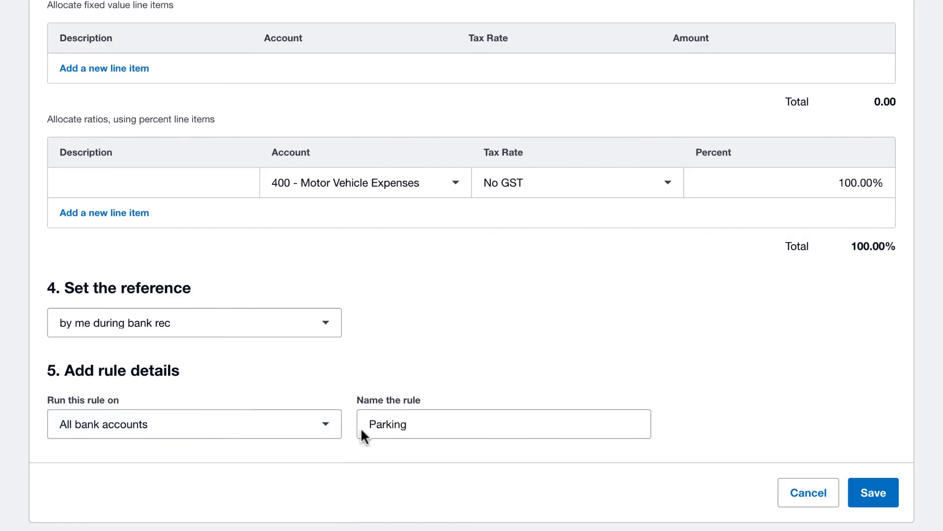
{"action": "left_click", "coordinate": [872, 492]}
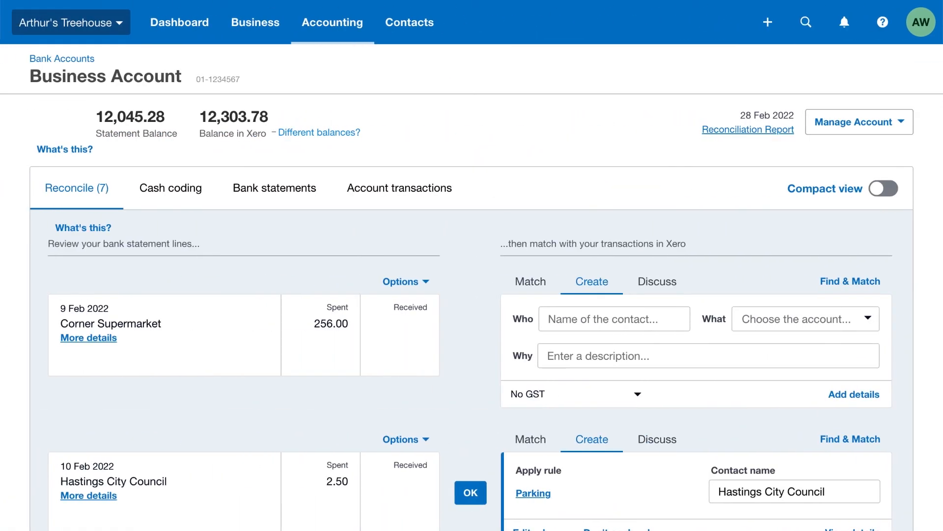
Step: Reconcile the Hastings City Council and Central Parking lines with the Parking rule
{"action": "scroll", "scroll_direction": "down", "scroll_amount": 3}
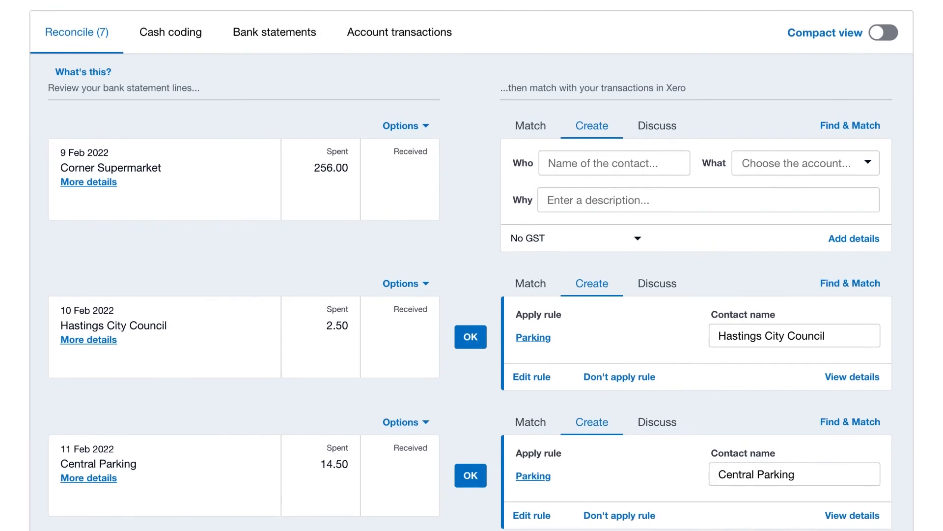
{"action": "left_click", "coordinate": [470, 336]}
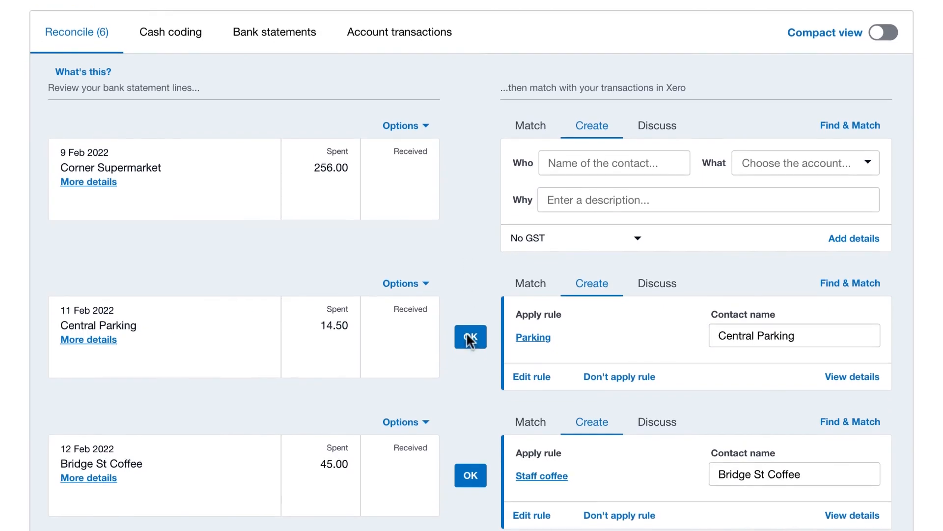
{"action": "left_click", "coordinate": [471, 336]}
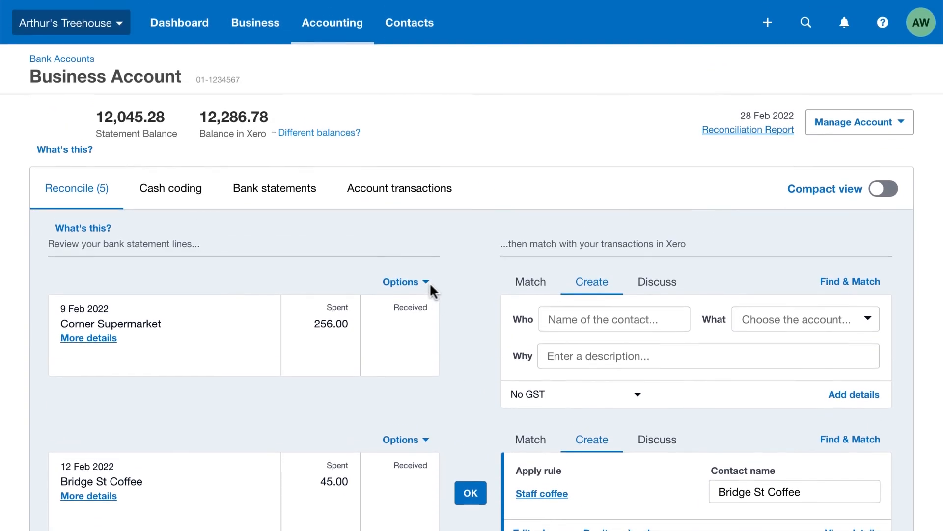
Step: Create a prefilled bank rule from the Corner Supermarket line and review it
{"action": "left_click", "coordinate": [401, 281]}
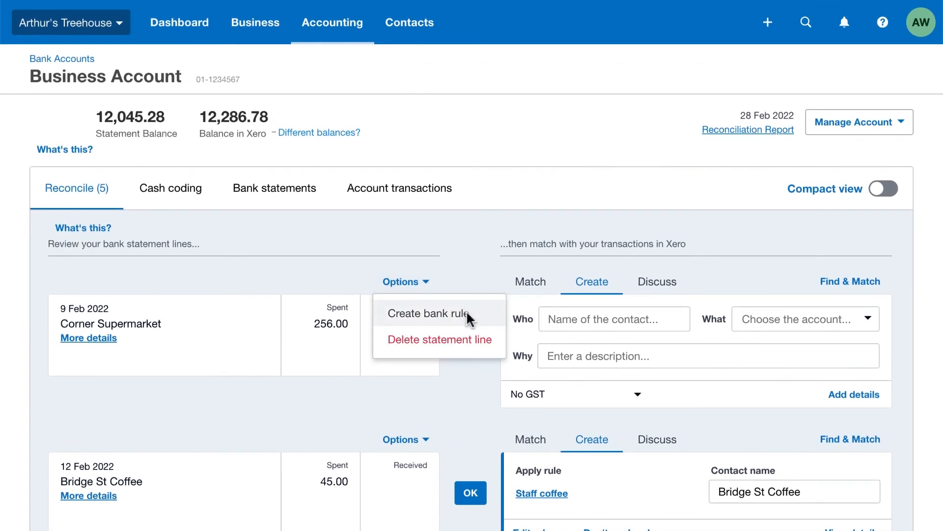
{"action": "left_click", "coordinate": [427, 314]}
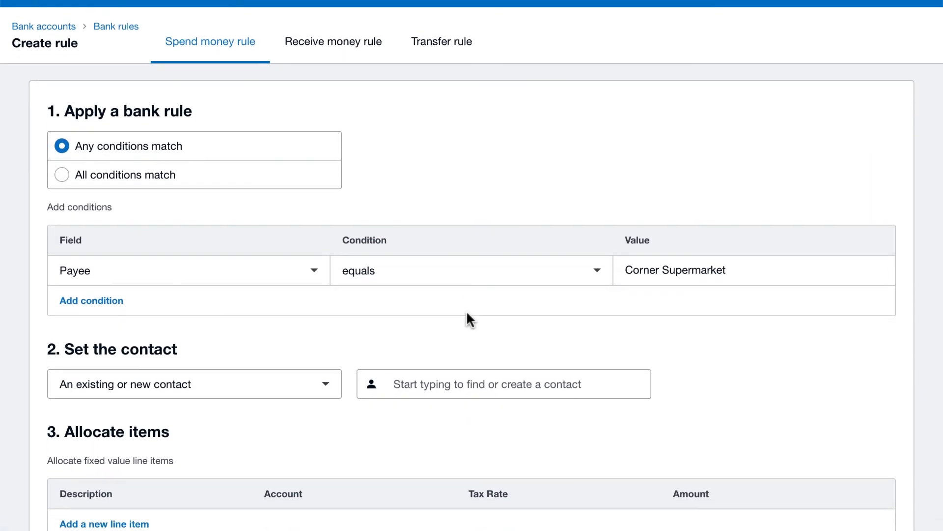
{"action": "scroll", "scroll_direction": "down", "scroll_amount": 3}
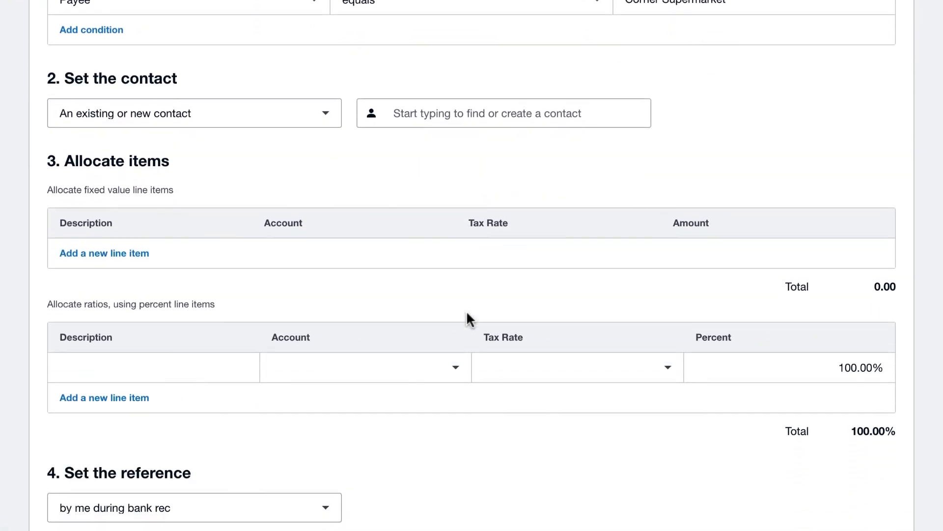
{"action": "scroll", "scroll_direction": "down", "scroll_amount": 3}
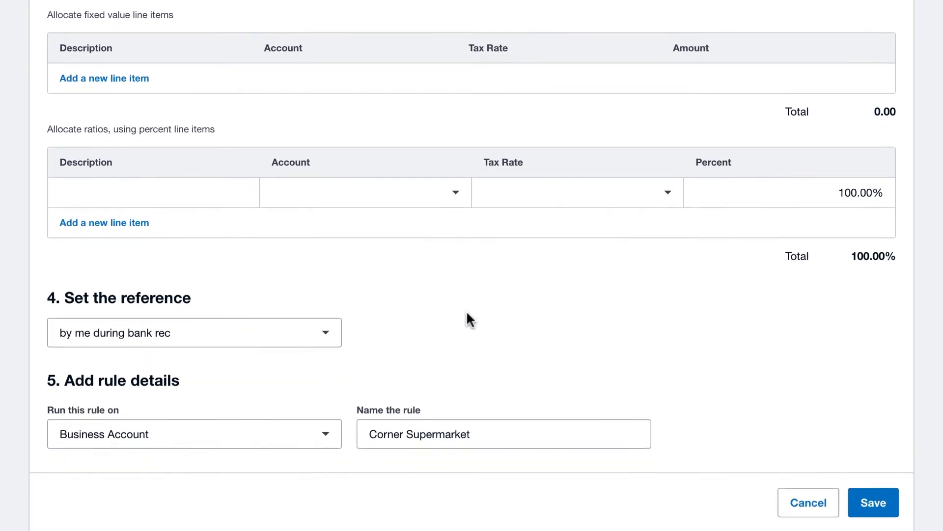